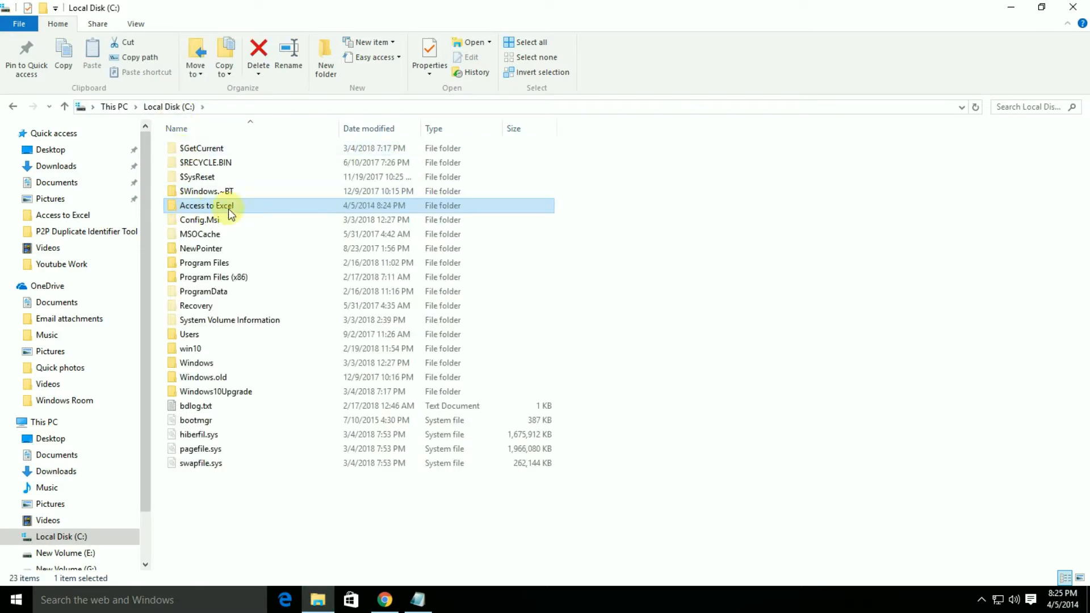
Open Database1.accdb from the C:\Access to Excel folder in Access.
{"action": "double_click", "coordinate": [202, 205]}
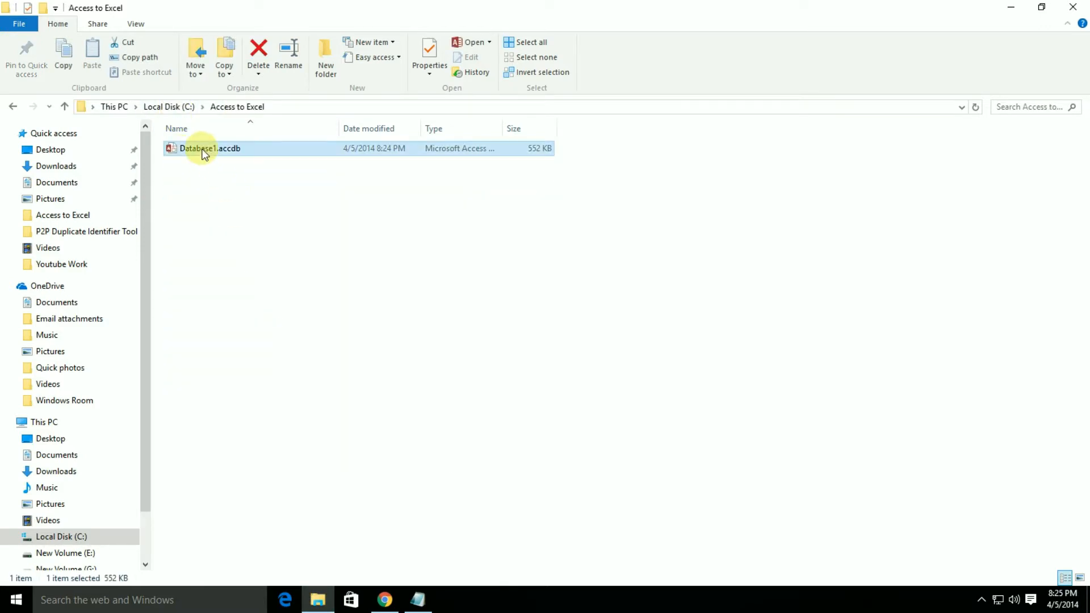
{"action": "double_click", "coordinate": [204, 148]}
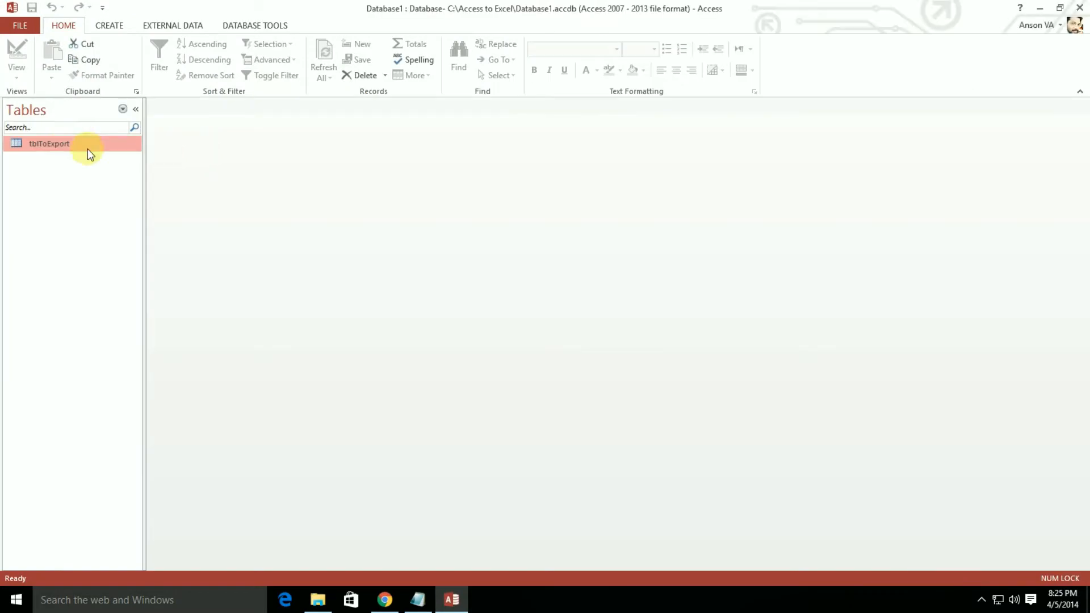
Open the tblToExport table, then return to the Chrome search for VBA export code.
{"action": "double_click", "coordinate": [49, 144]}
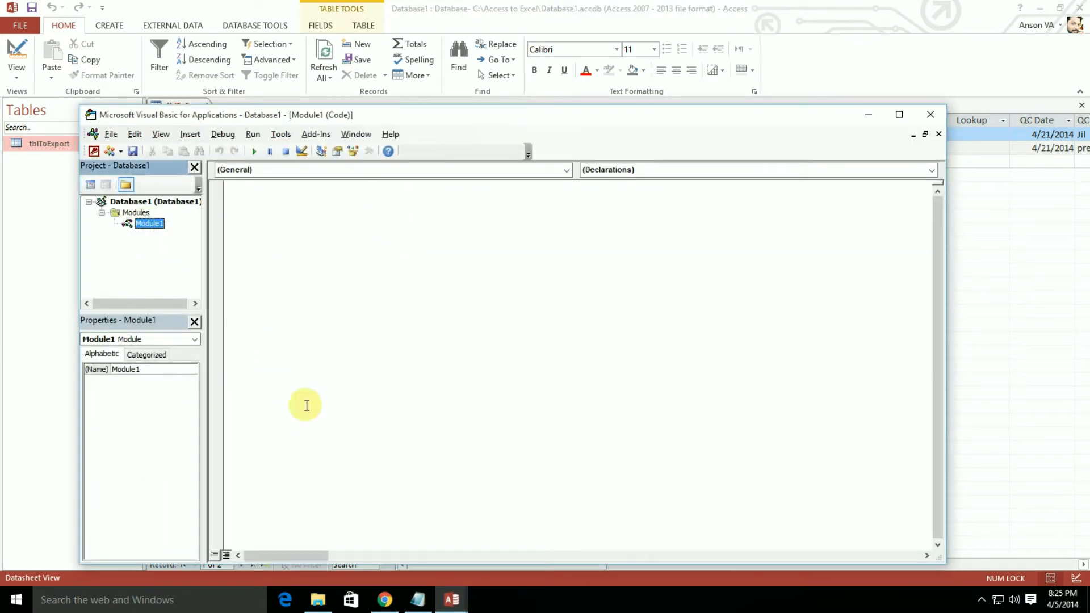
{"action": "left_click", "coordinate": [386, 598]}
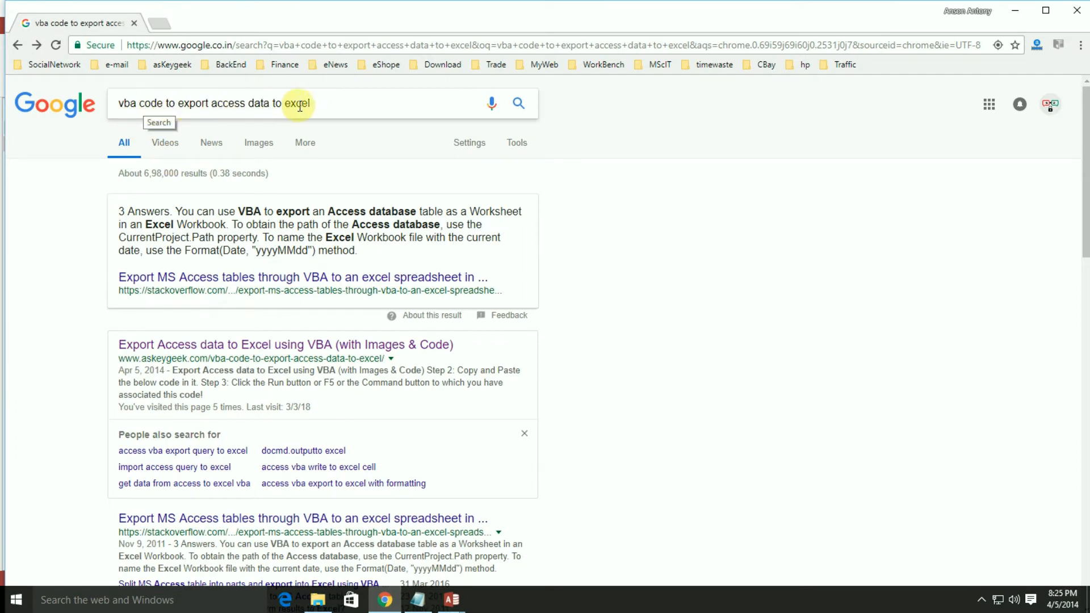
Open the askeygeek article and highlight the full exportToXl routine from Sub to End Sub.
{"action": "scroll", "scroll_direction": "down", "scroll_amount": 3}
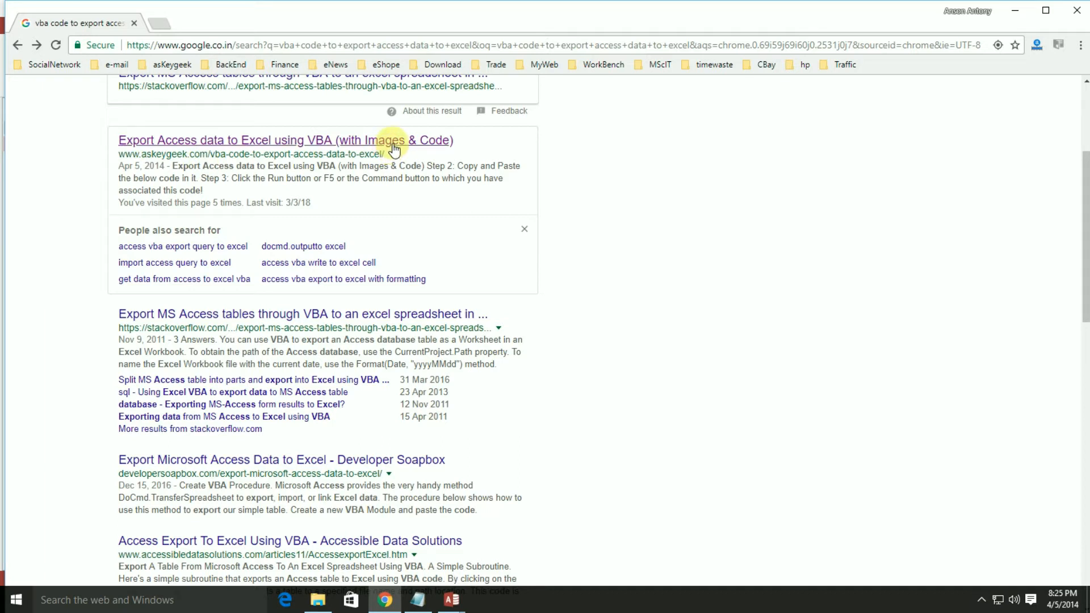
{"action": "left_click", "coordinate": [393, 145]}
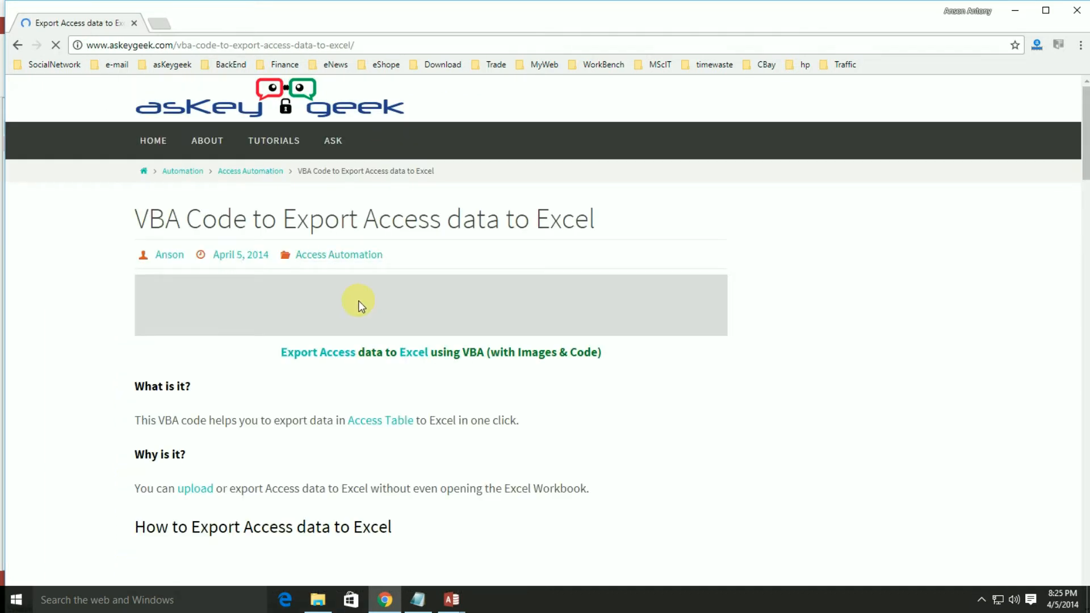
{"action": "scroll", "scroll_direction": "down", "scroll_amount": 3}
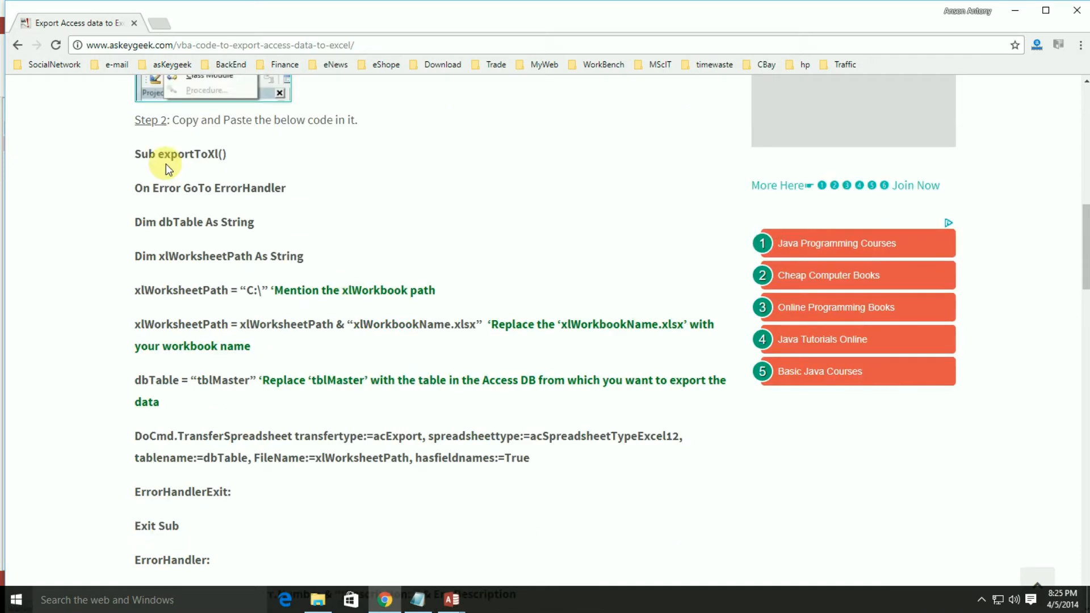
{"action": "left_click_drag", "start_coordinate": [135, 154], "coordinate": [251, 347]}
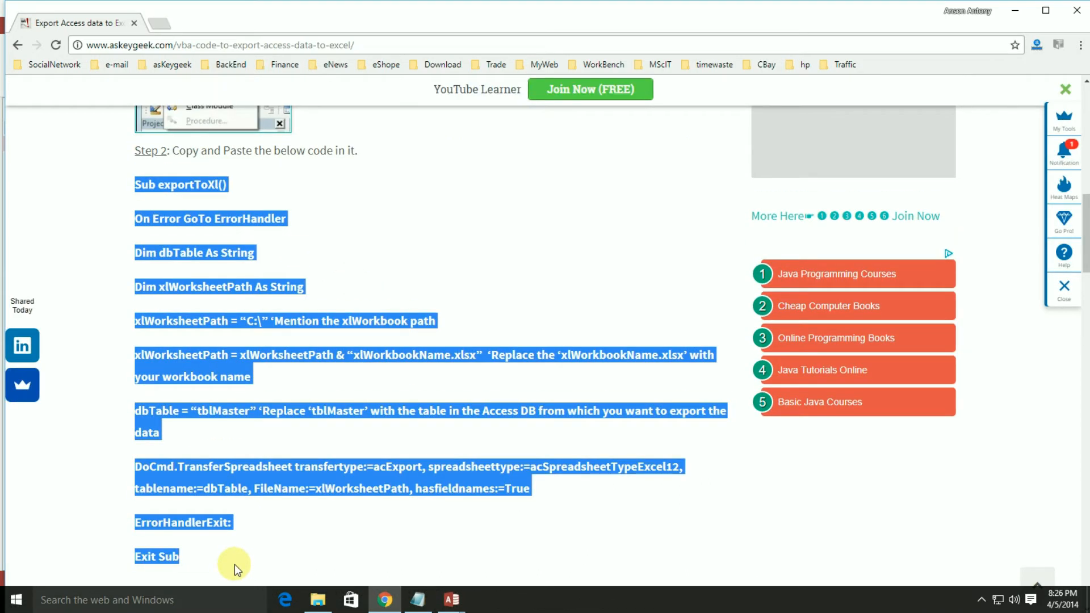
{"action": "scroll", "scroll_direction": "down", "scroll_amount": 3}
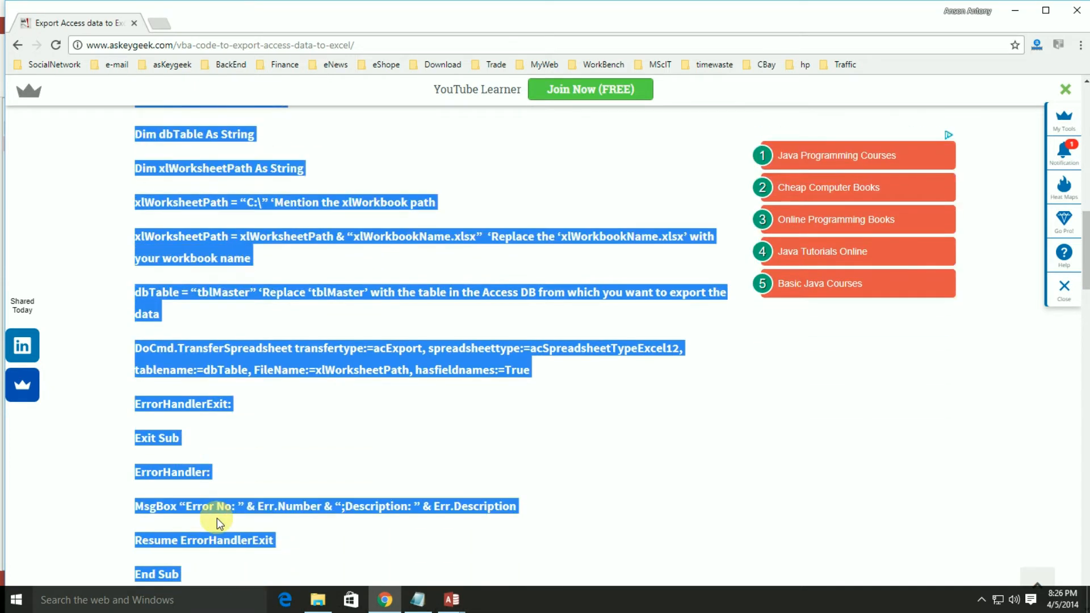
{"action": "scroll", "scroll_direction": "down", "scroll_amount": 3}
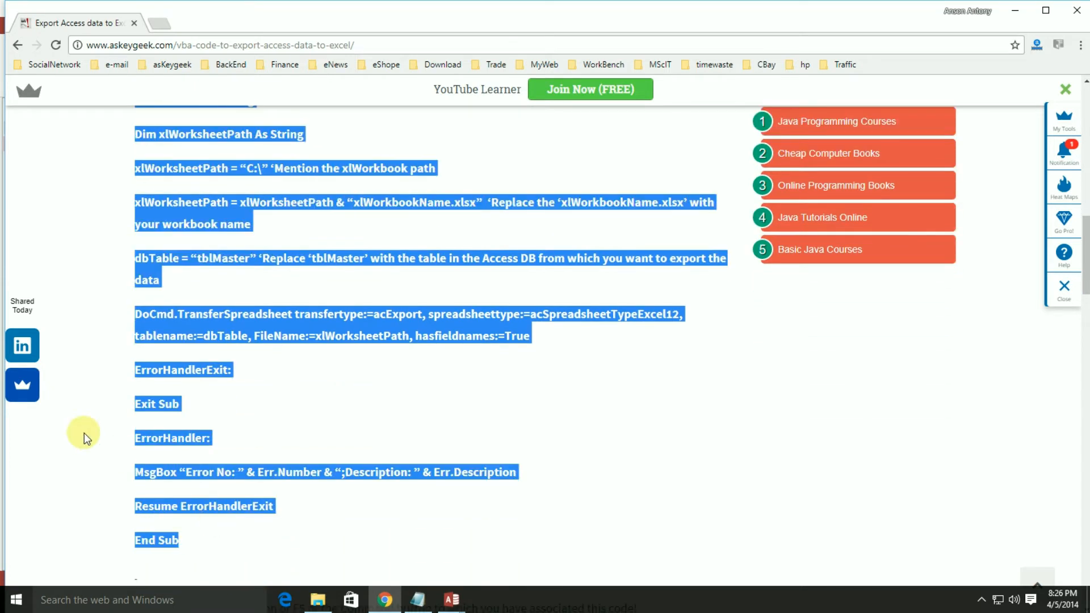
{"action": "mouse_move", "coordinate": [408, 480]}
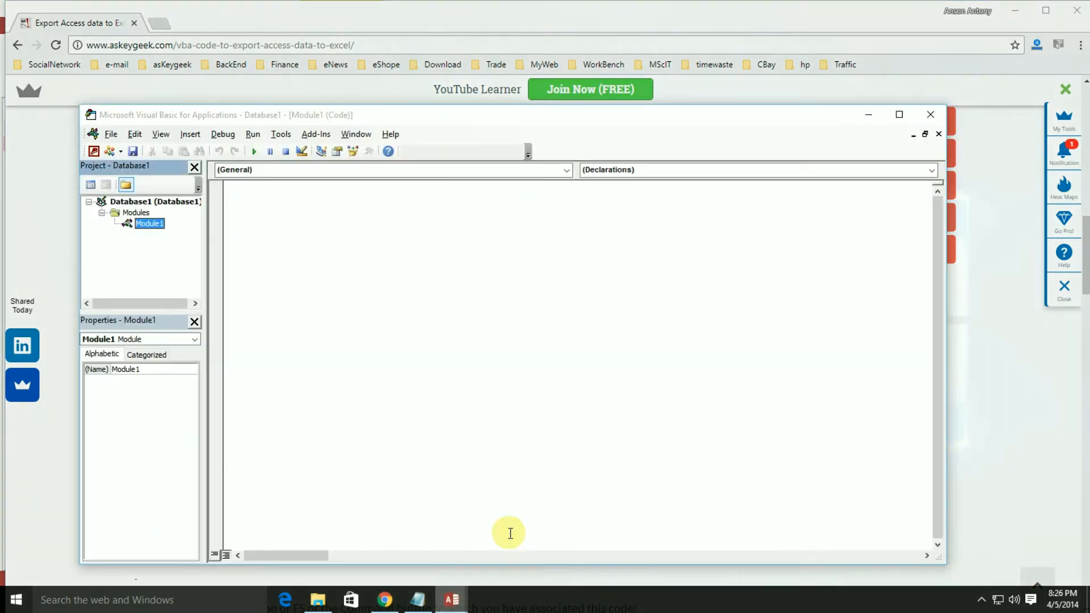
Place the cursor in the empty Module1 code window as the paste target.
{"action": "left_click", "coordinate": [241, 193]}
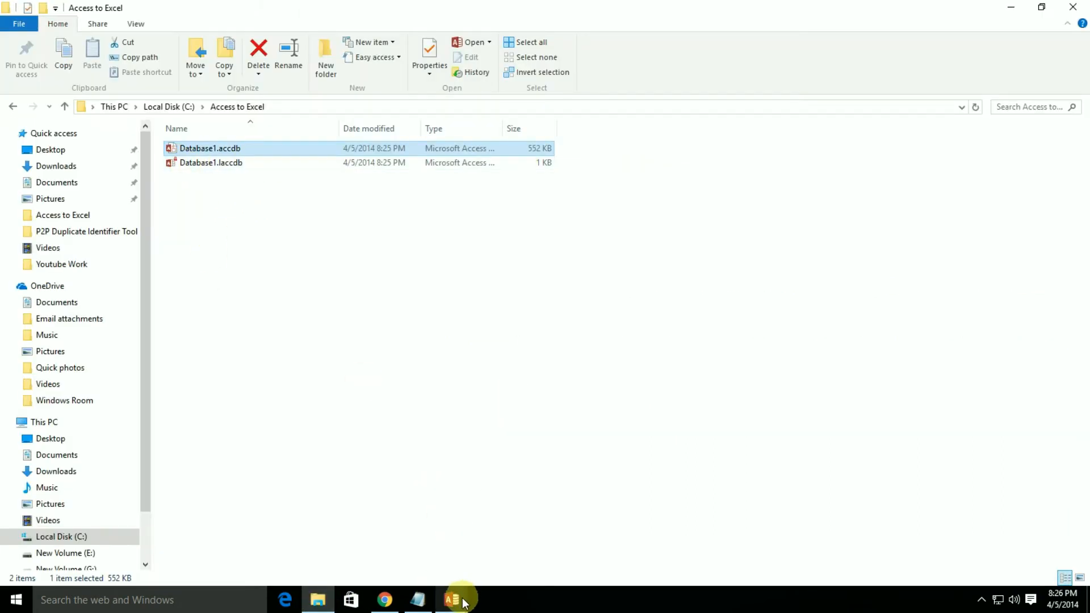
Run the exportToXl macro, then open the new Export from Access to Excel.xls file.
{"action": "left_click", "coordinate": [451, 599]}
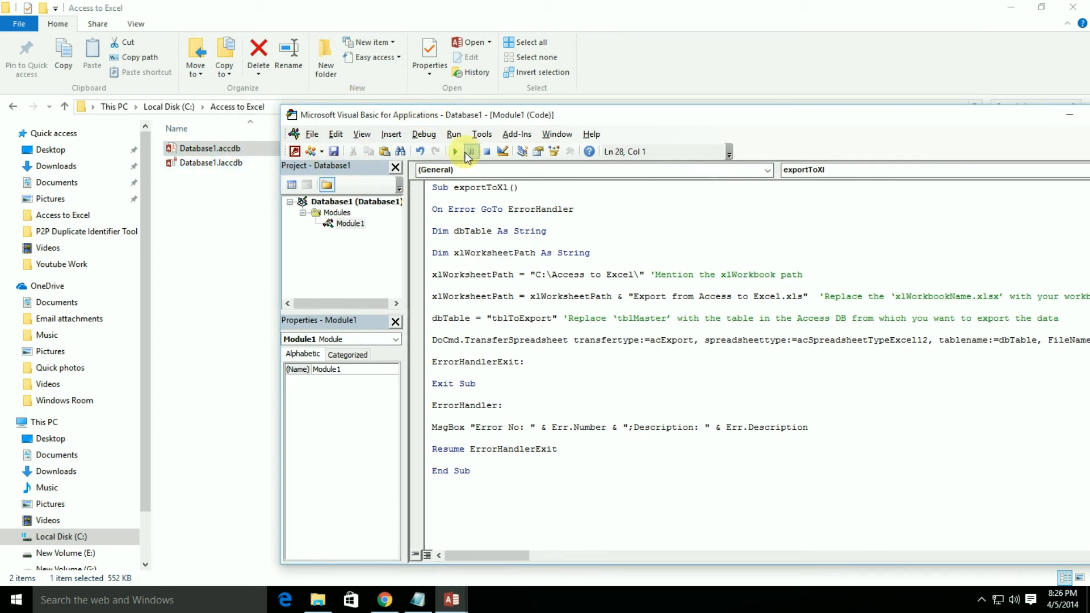
{"action": "left_click", "coordinate": [454, 151]}
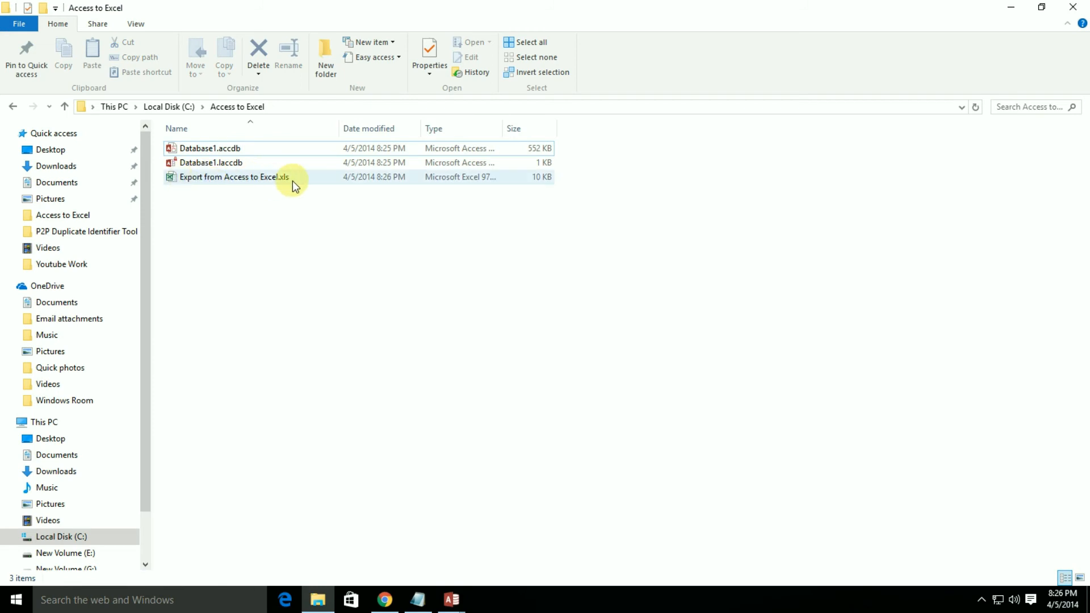
{"action": "left_click", "coordinate": [222, 182]}
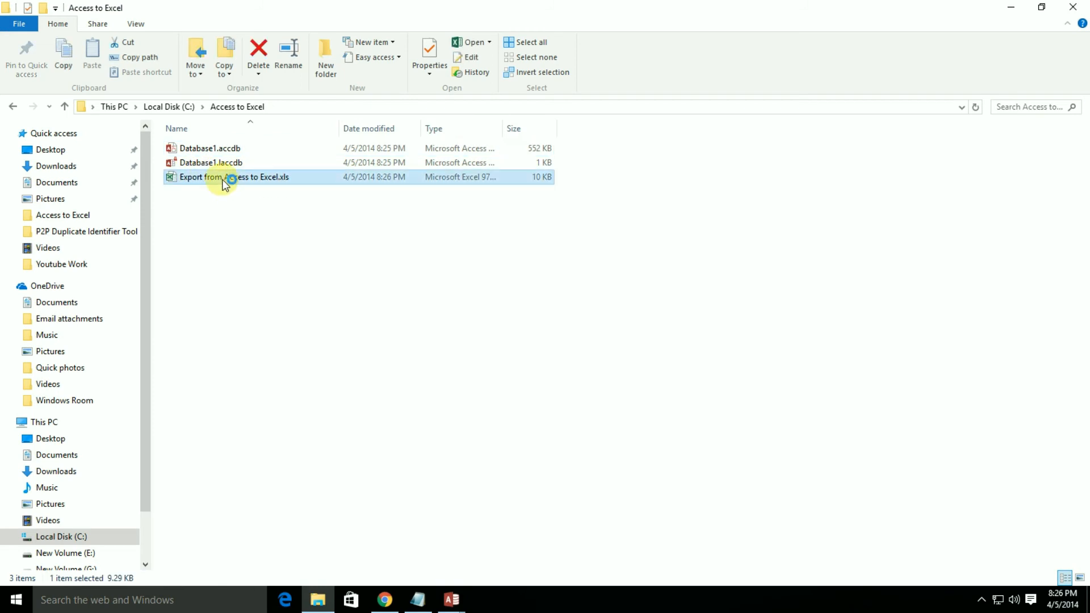
{"action": "double_click", "coordinate": [222, 177]}
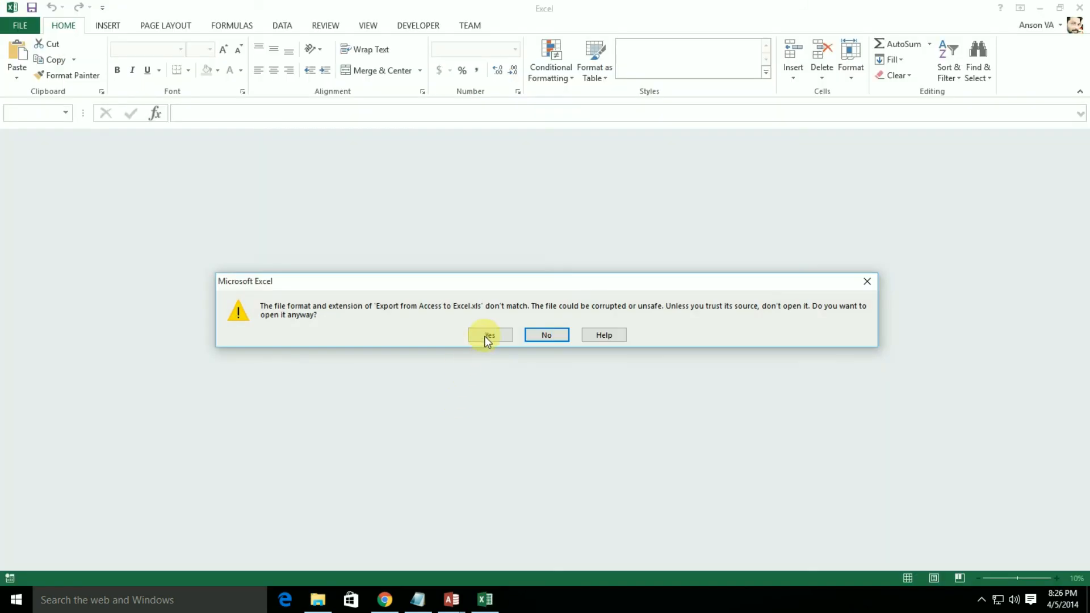
Accept the file format warning to view the two exported tblToExport rows.
{"action": "left_click", "coordinate": [489, 334]}
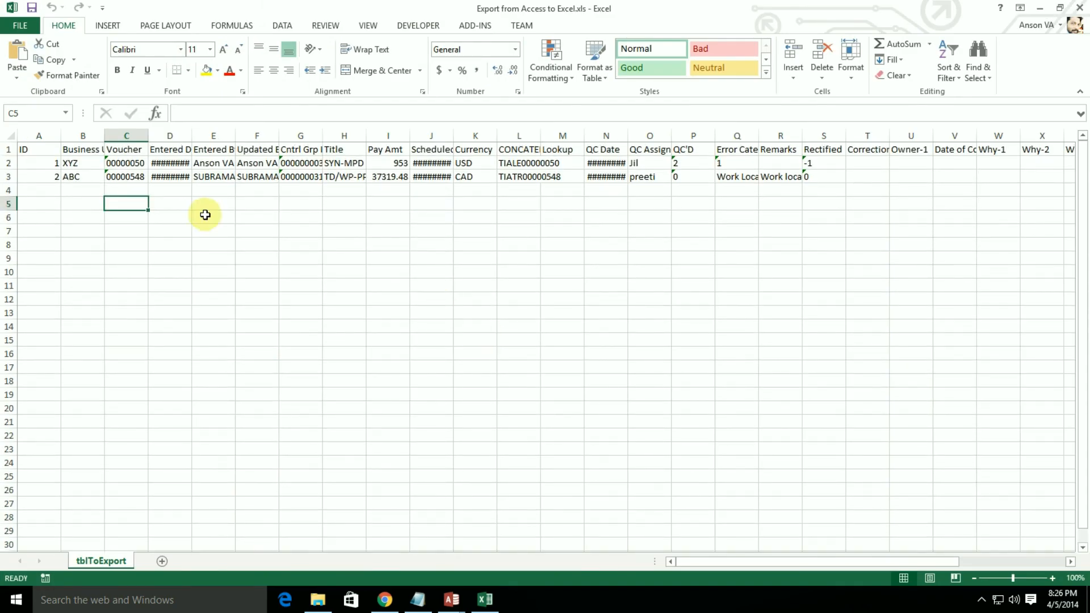
{"action": "mouse_move", "coordinate": [450, 599]}
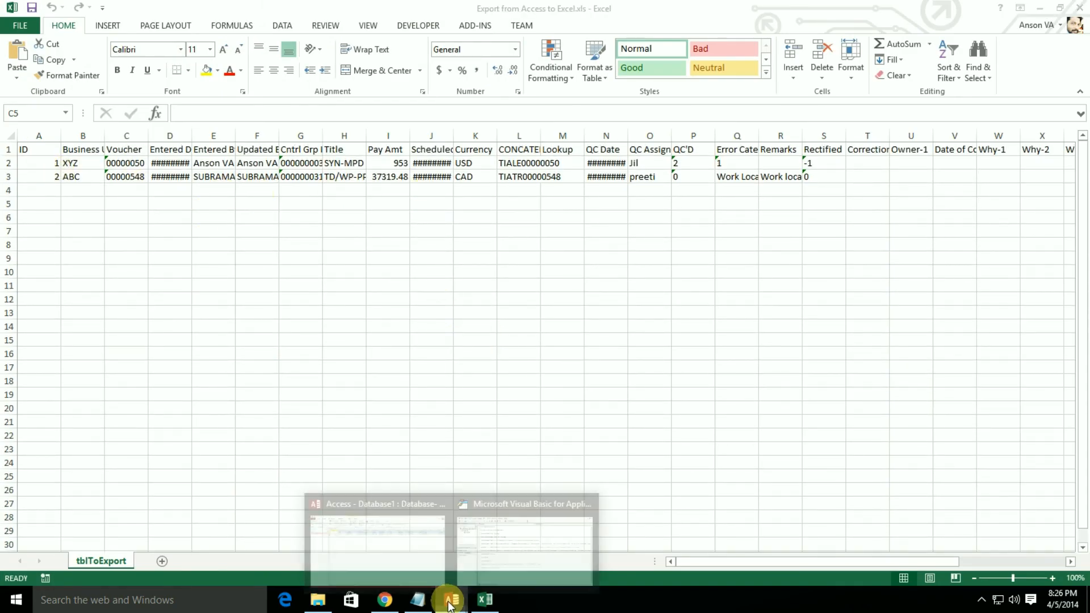